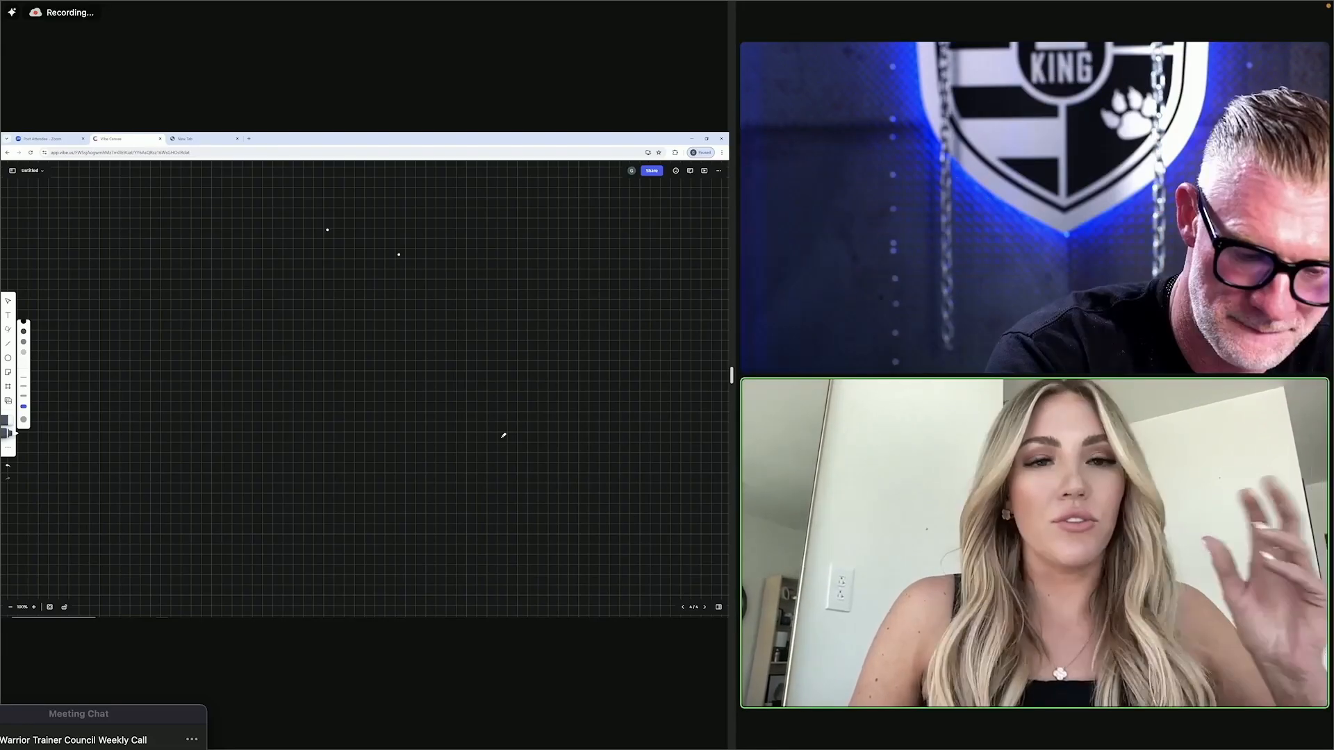
Draw the vertical divider, handwrite 'NBR Extensions Only' on the right, and bullet the services (cuts, color, style, extensions, everything) on the left
drag(328, 230, 330, 528)
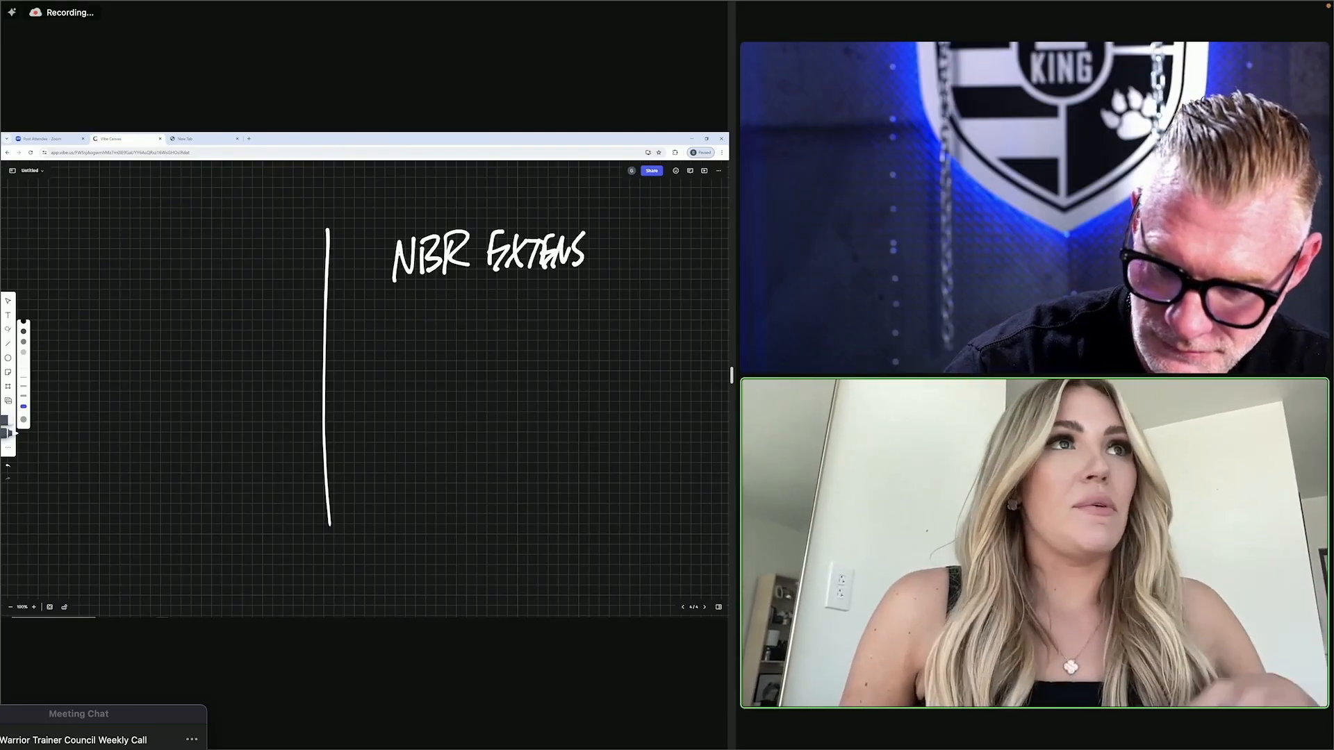
drag(613, 251, 460, 323)
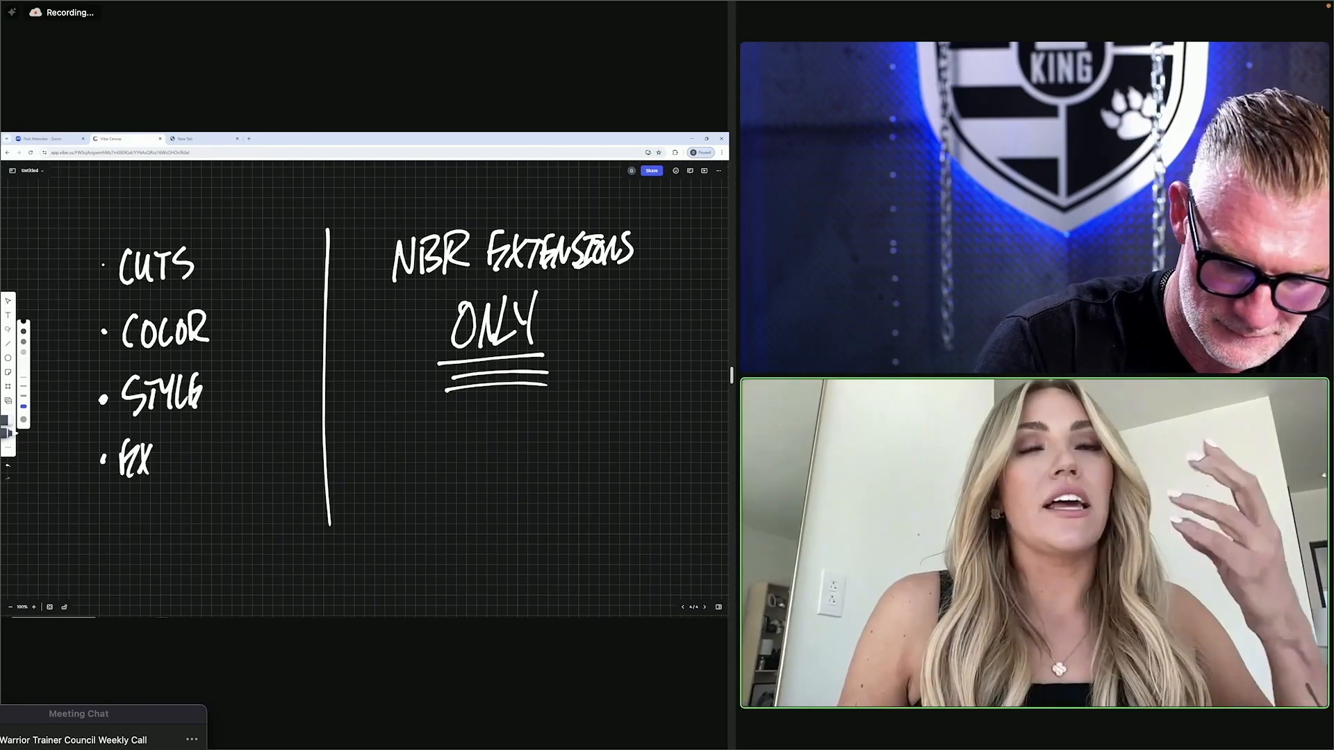
drag(141, 460, 183, 460)
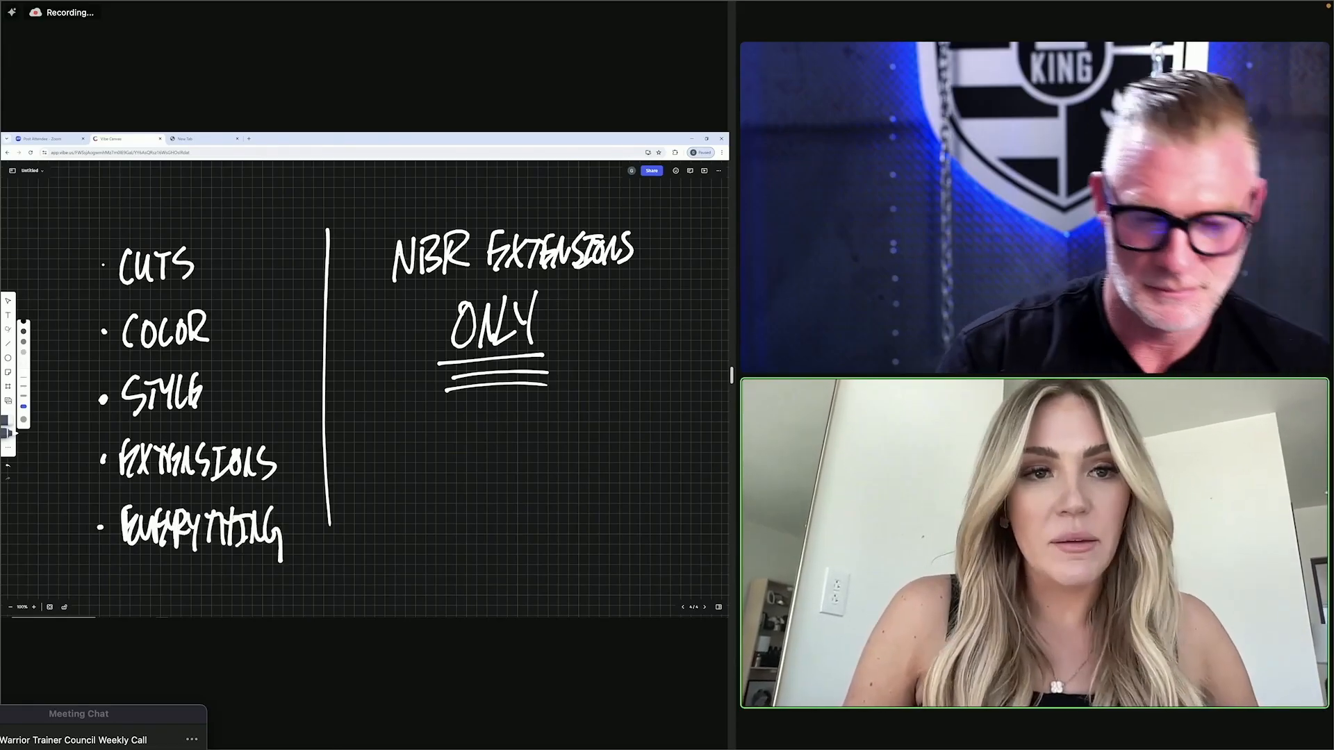
drag(81, 247, 81, 549)
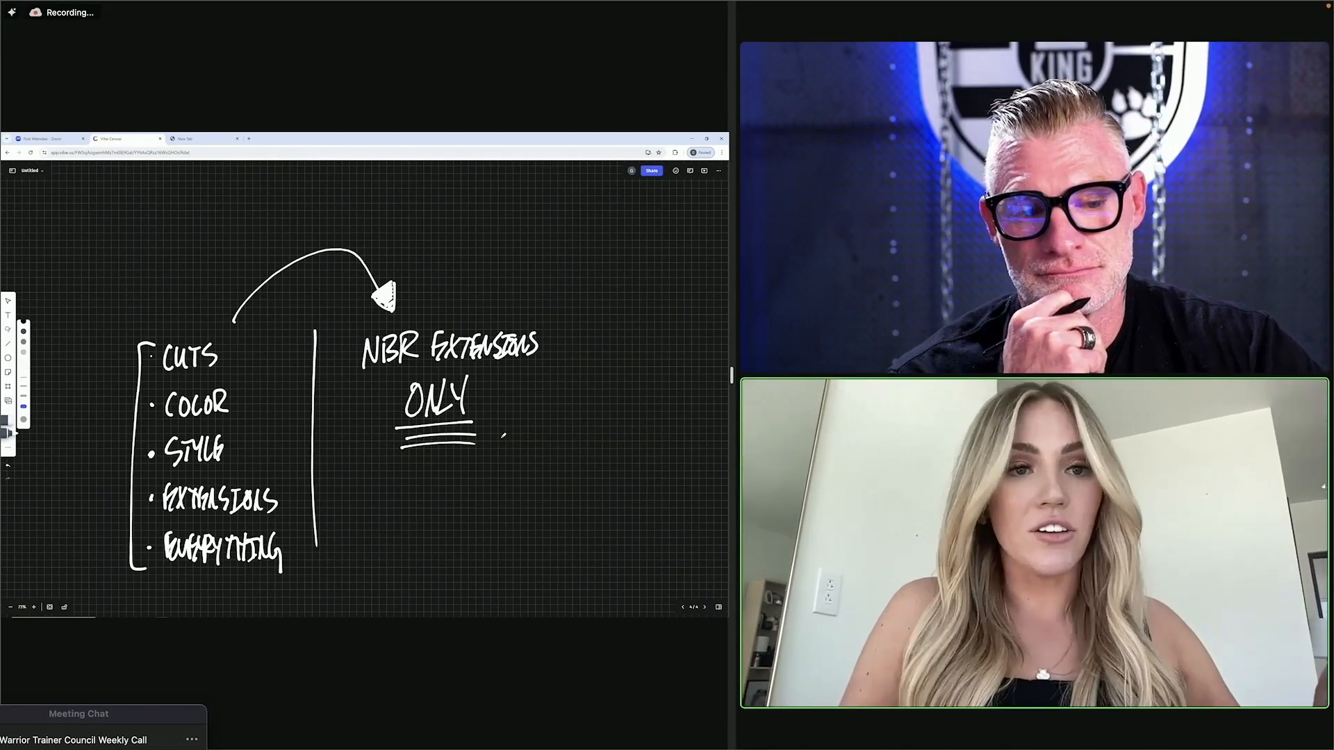
Draw a large X across the bulleted service list to cross it out
drag(127, 306, 285, 601)
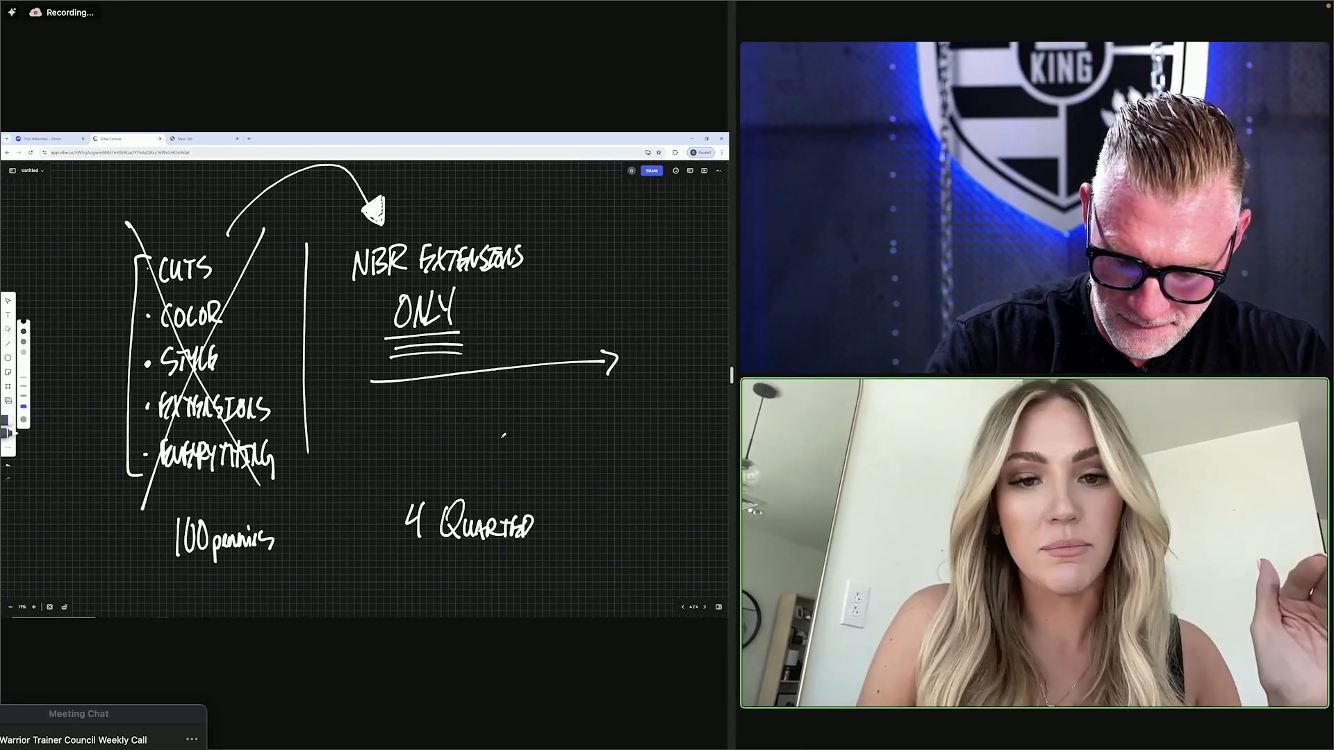
drag(289, 532, 384, 524)
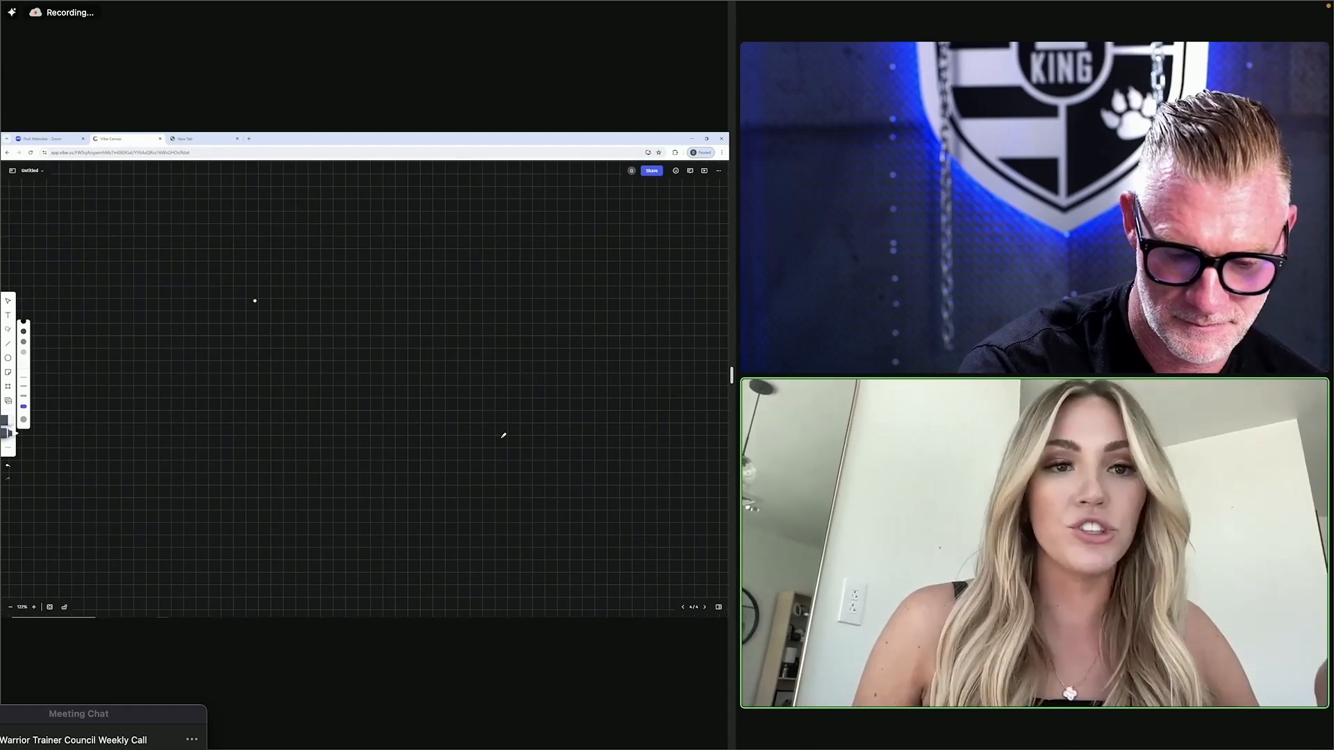
Handwrite 'Pitch What You Pay.' and start the second line 'Pay W…' below it
text(PITCH V)
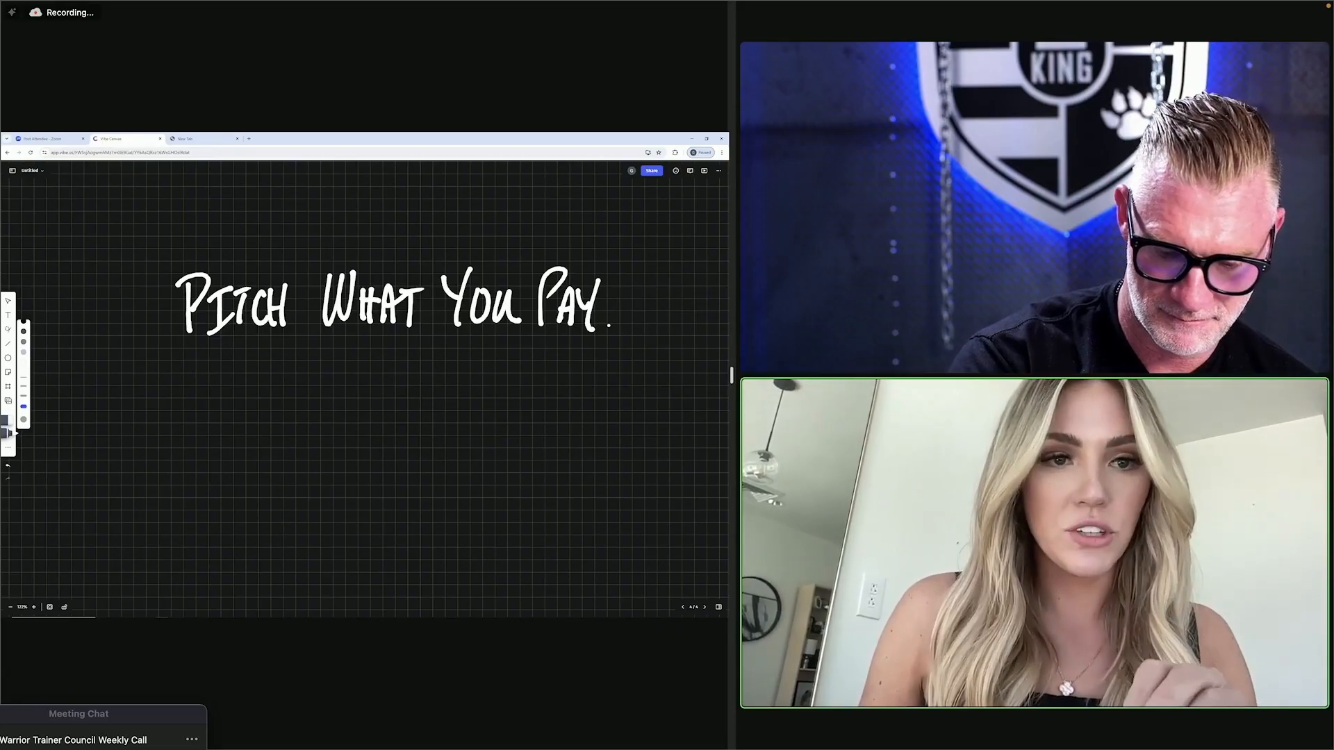
text(PAY W)
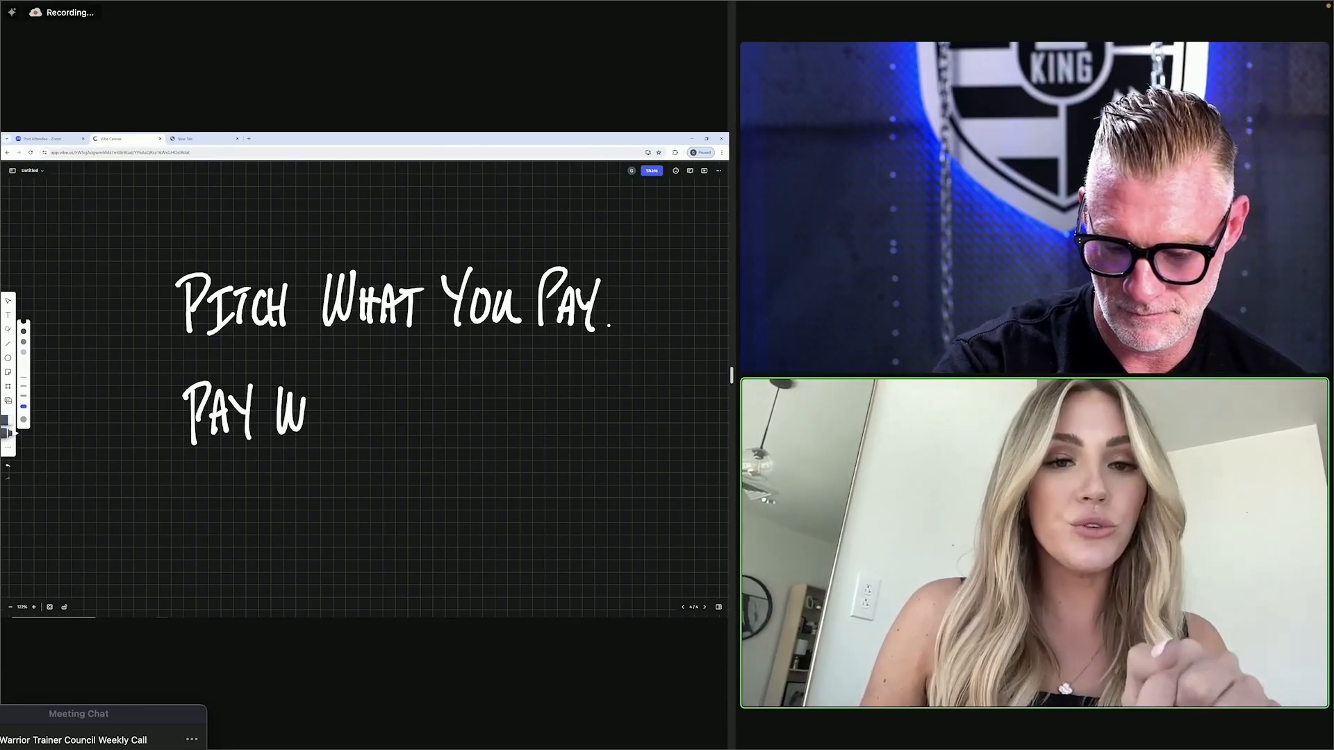